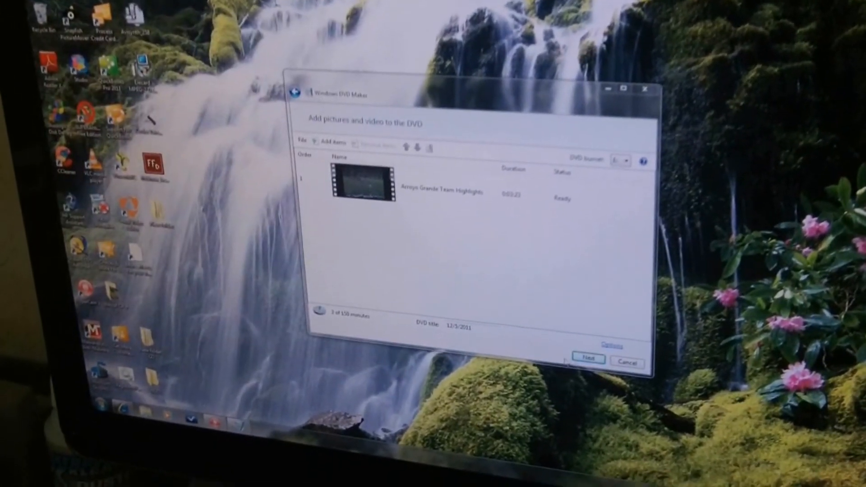
# - Advance to the Ready to burn DVD page showing the CCP vs. Arroyo Grande menu preview
pyautogui.click(586, 358)
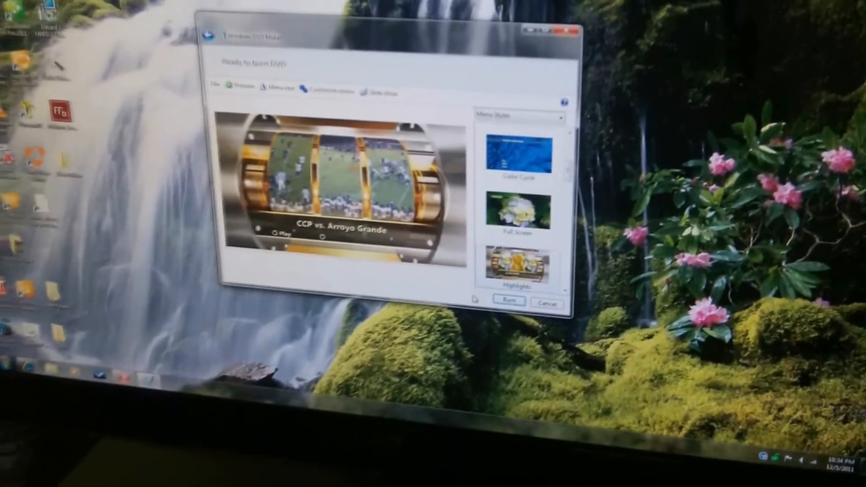